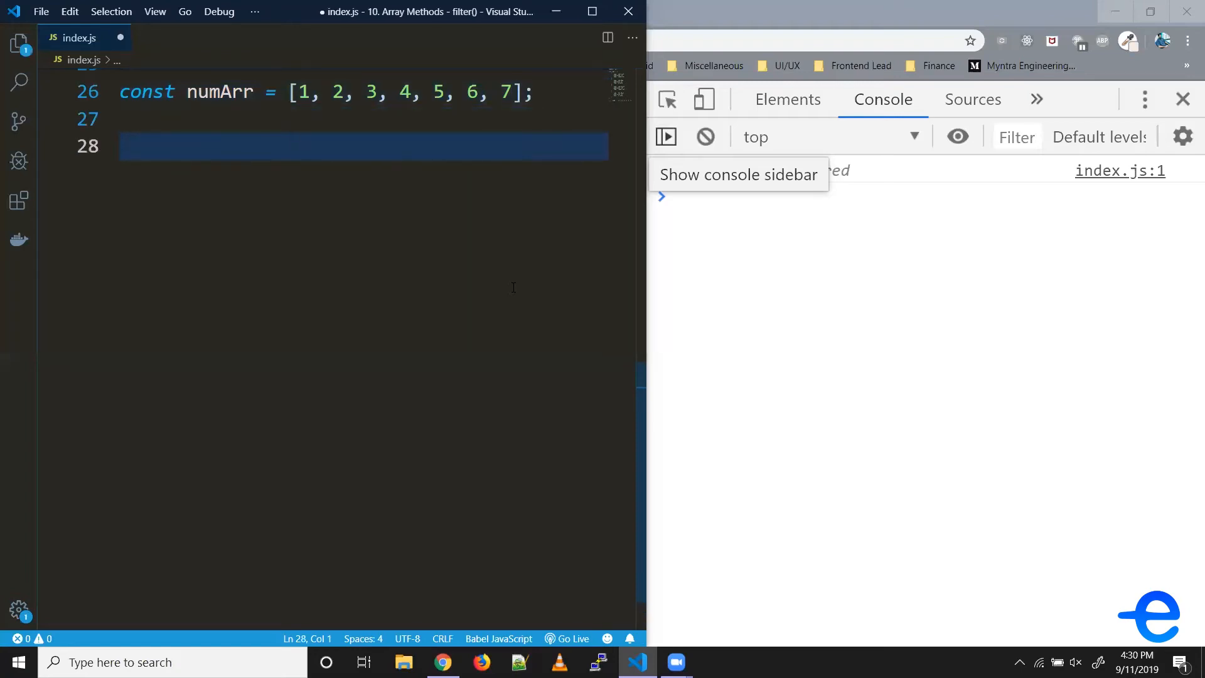
- Add numArr.filter(item => { console.log(item); }) on line 28 to log each number
{"action": "type", "text": "numArr.filter"}
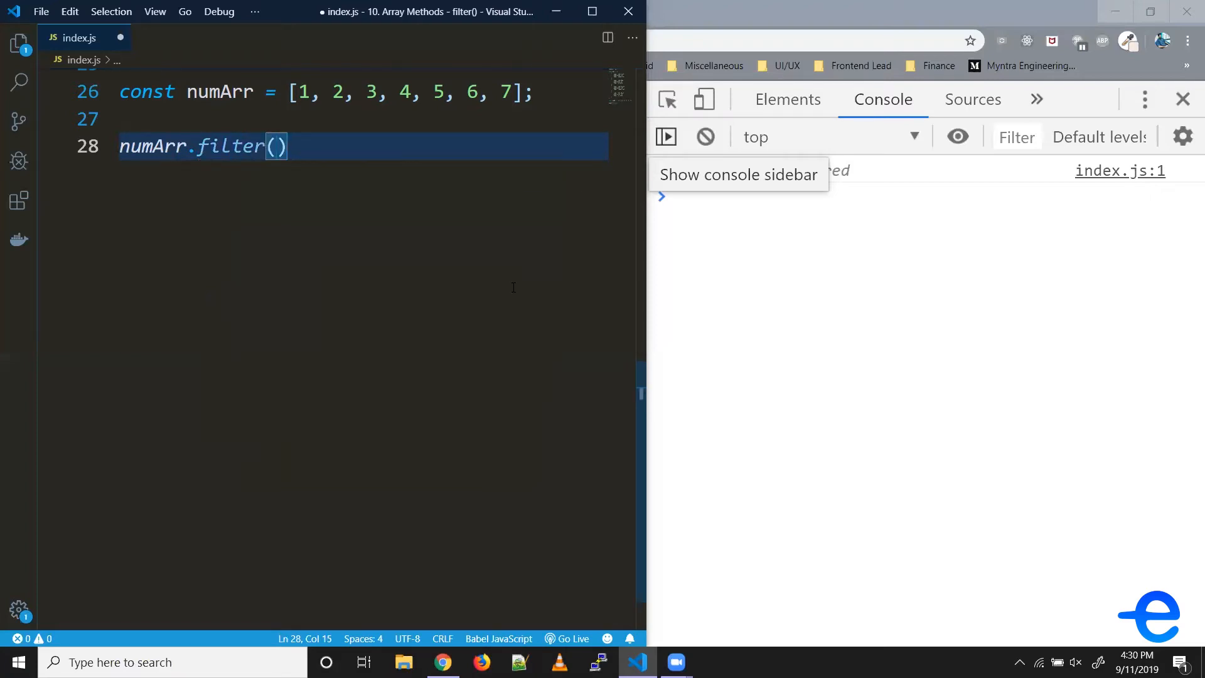
{"action": "type", "text": "() =>)"}
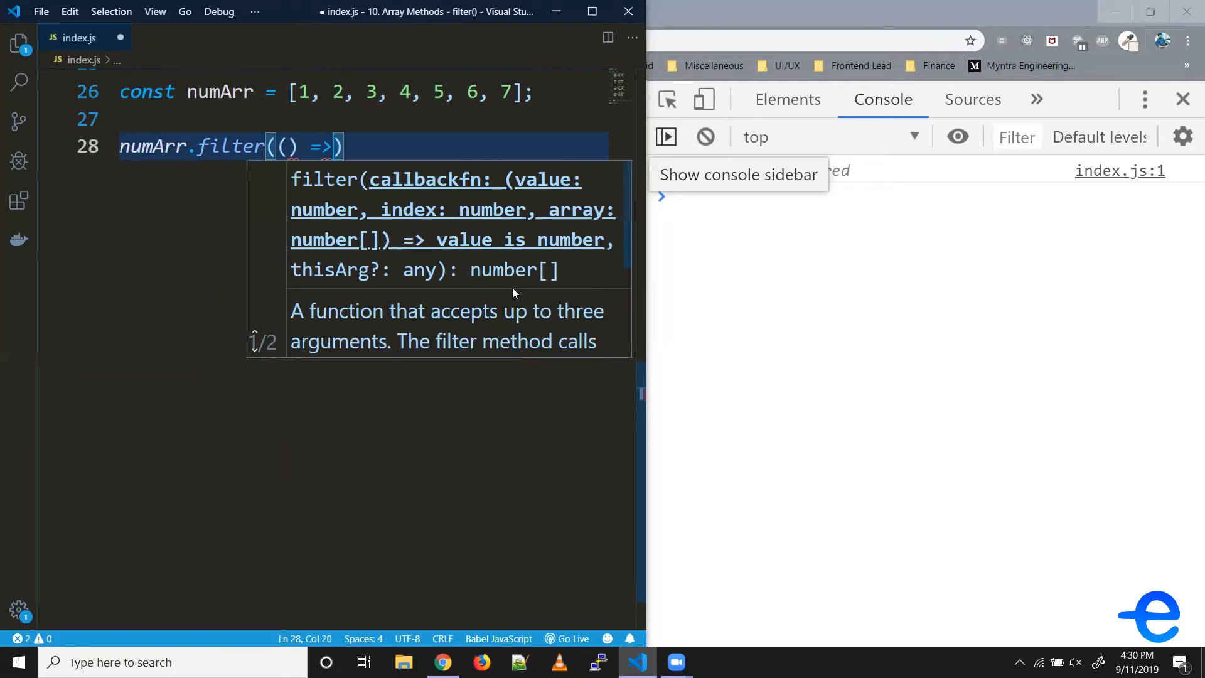
{"action": "type", "text": "{"}
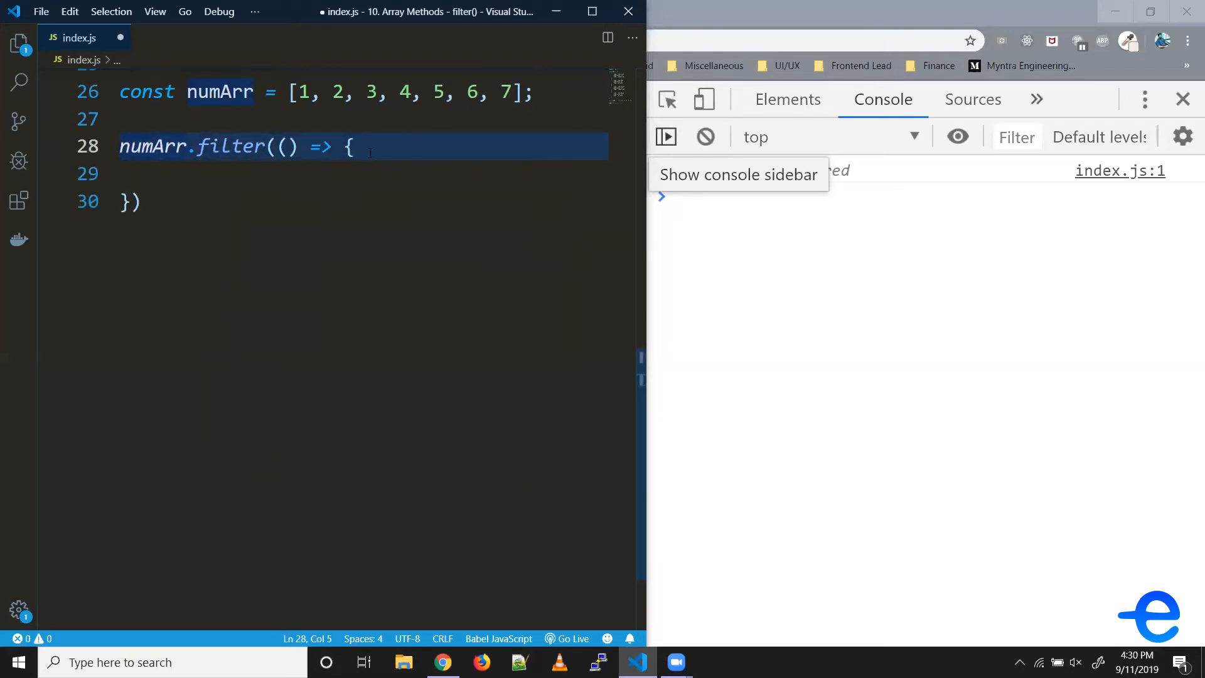
{"action": "left_click", "coordinate": [284, 146]}
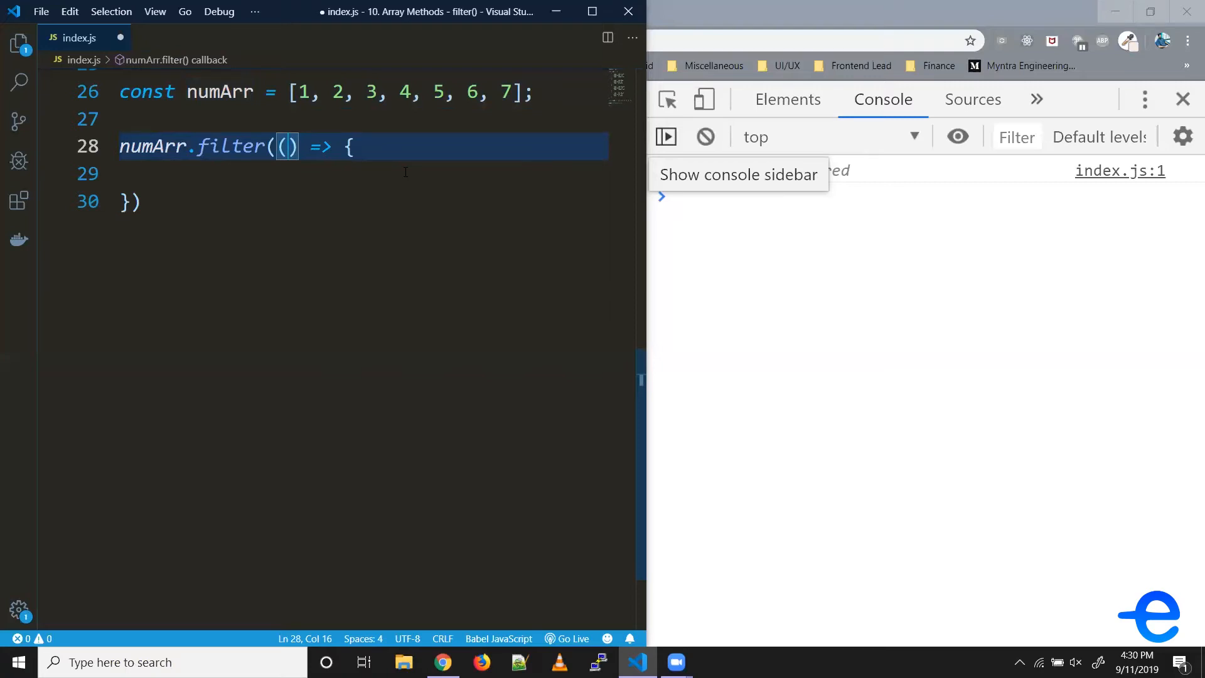
{"action": "type", "text": "item"}
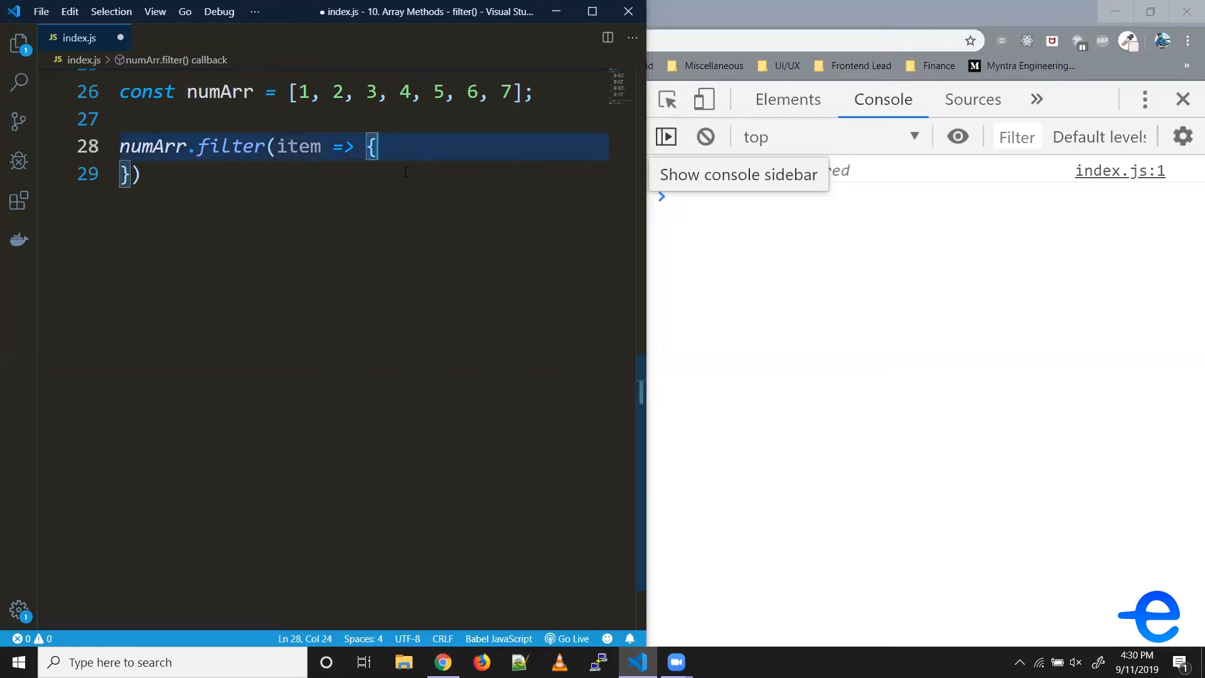
{"action": "type", "text": "console."}
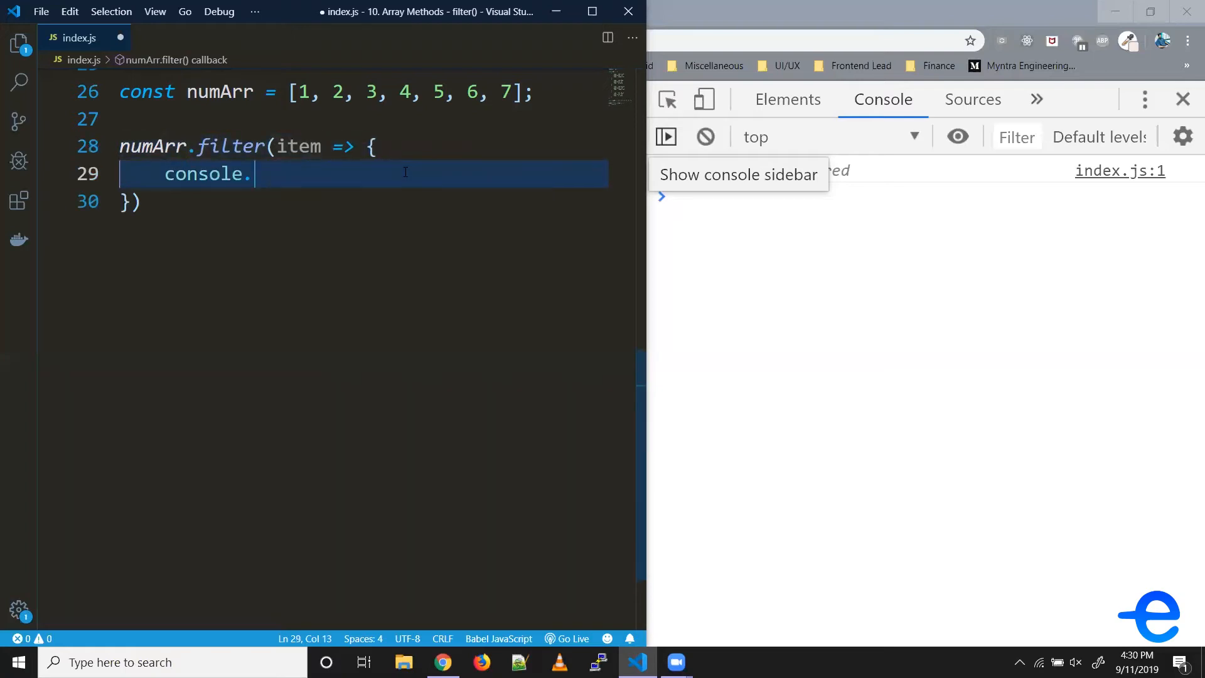
{"action": "type", "text": "log(item);"}
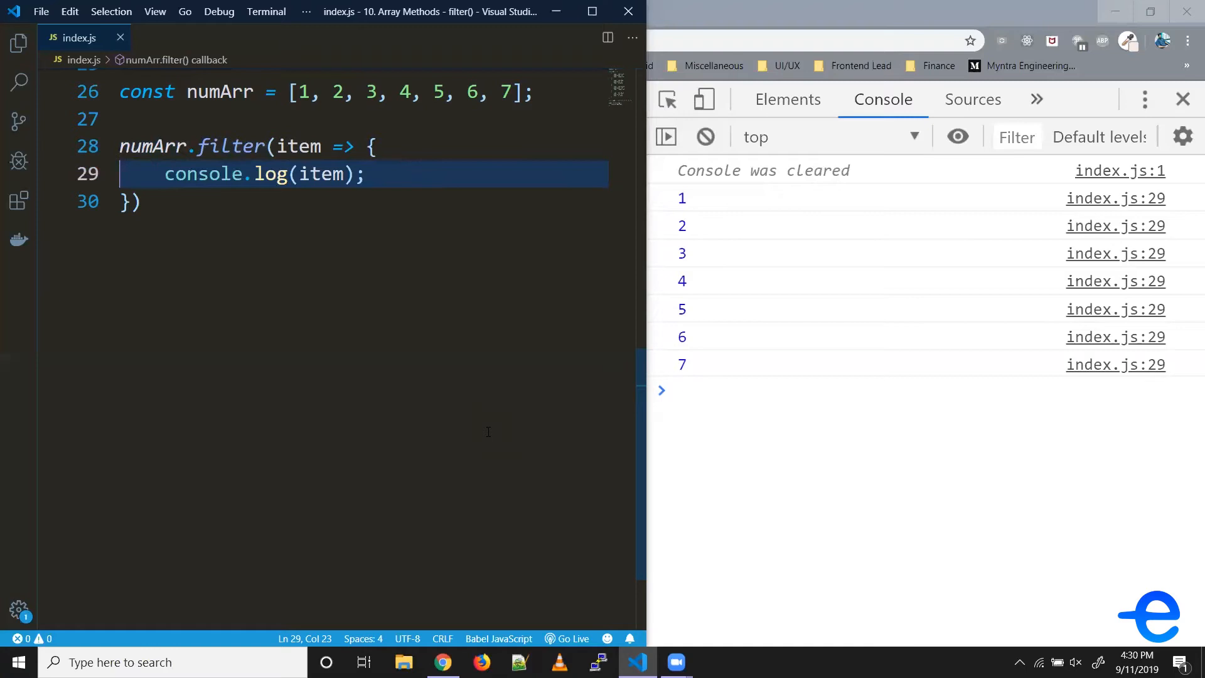
- Store the filter result in resultArr and log it labelled 'Result Arr => '
{"action": "type", "text": "const resultArr ="}
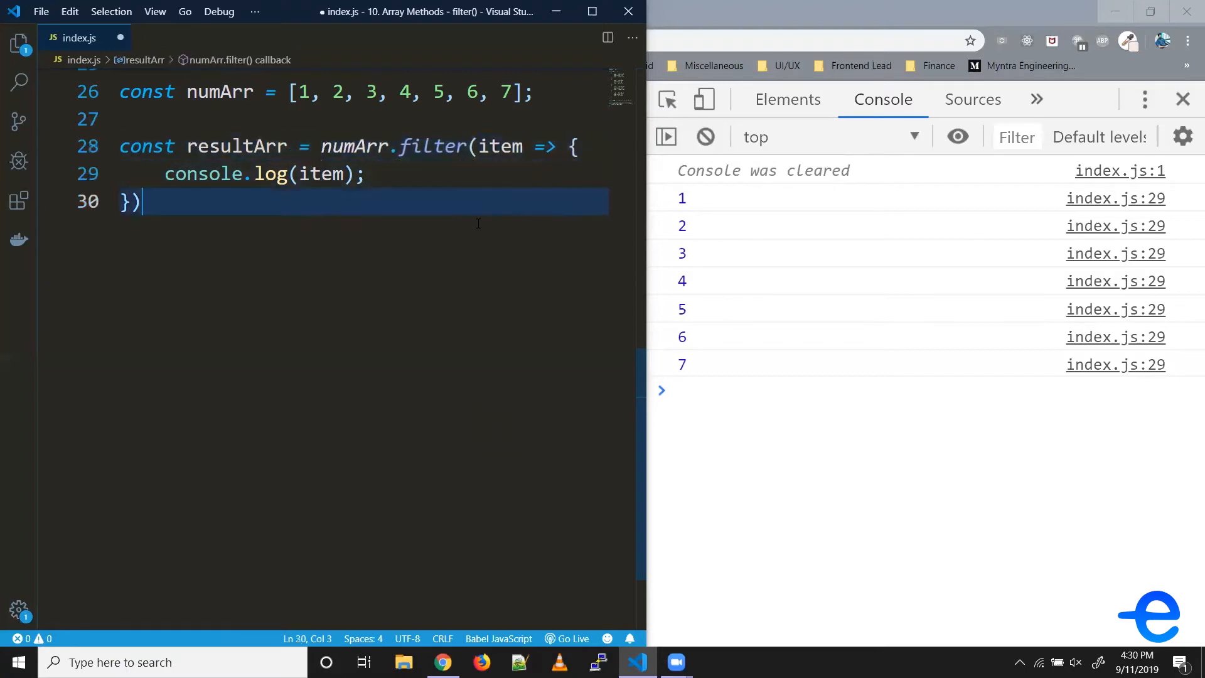
{"action": "type", "text": "console.log"}
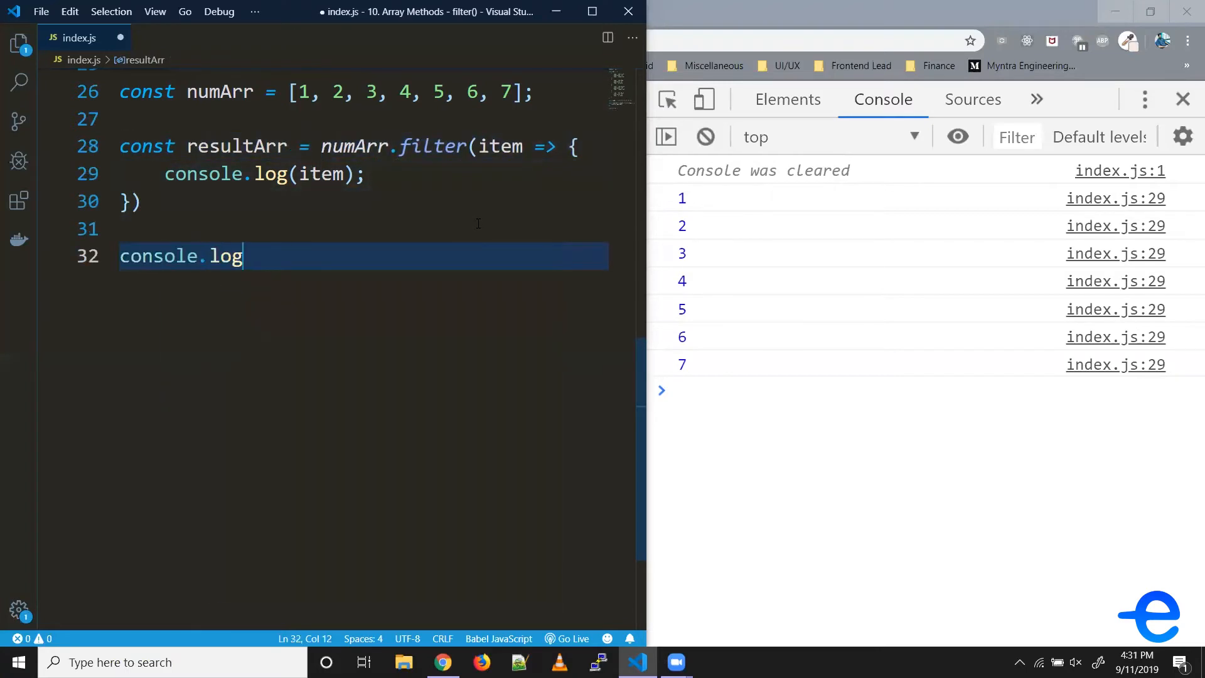
{"action": "type", "text": "(resultArr);"}
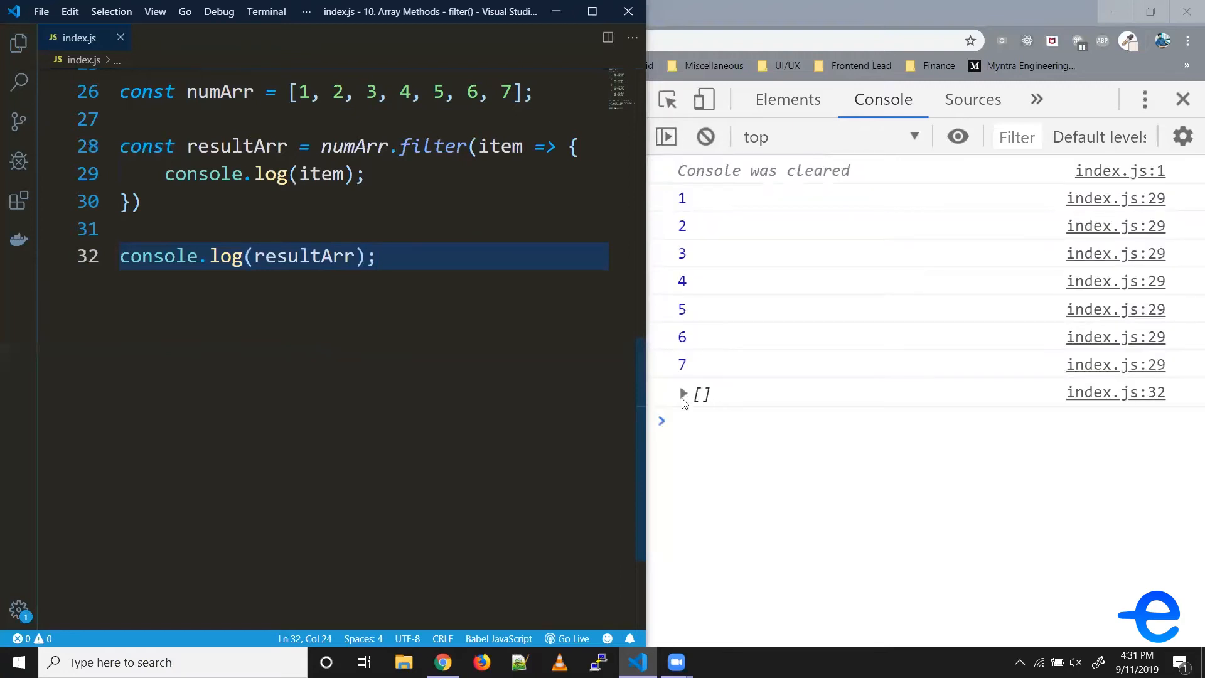
{"action": "mouse_move", "coordinate": [668, 401]}
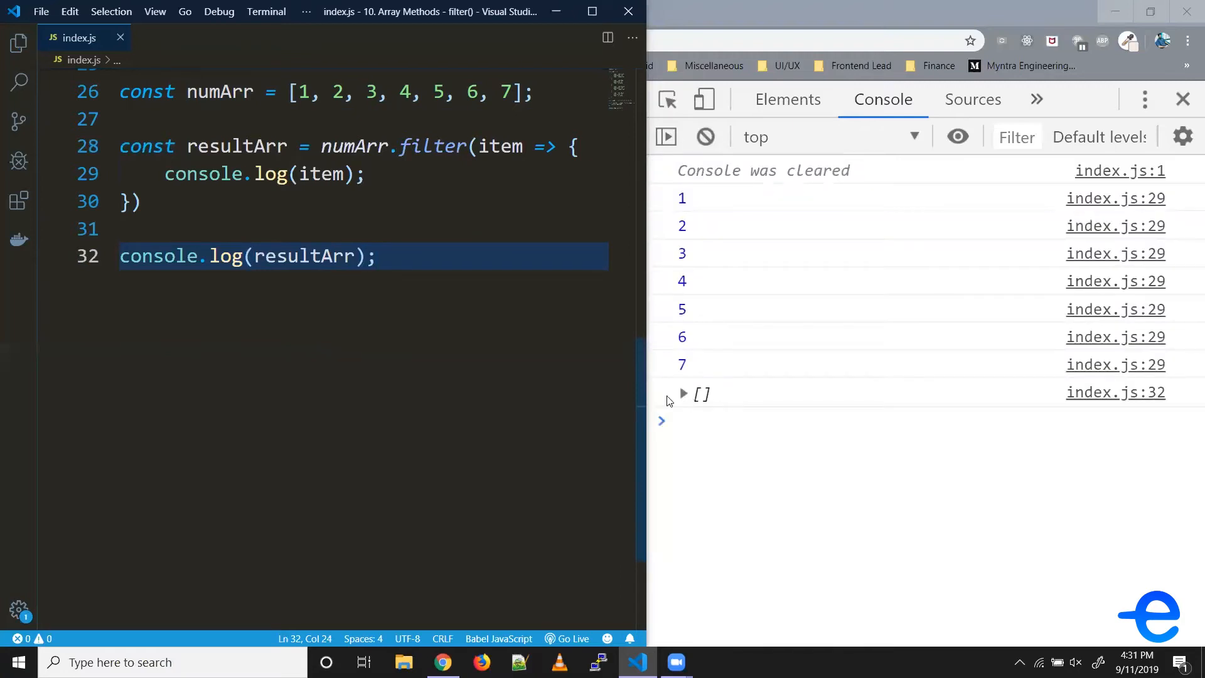
{"action": "type", "text": "''"}
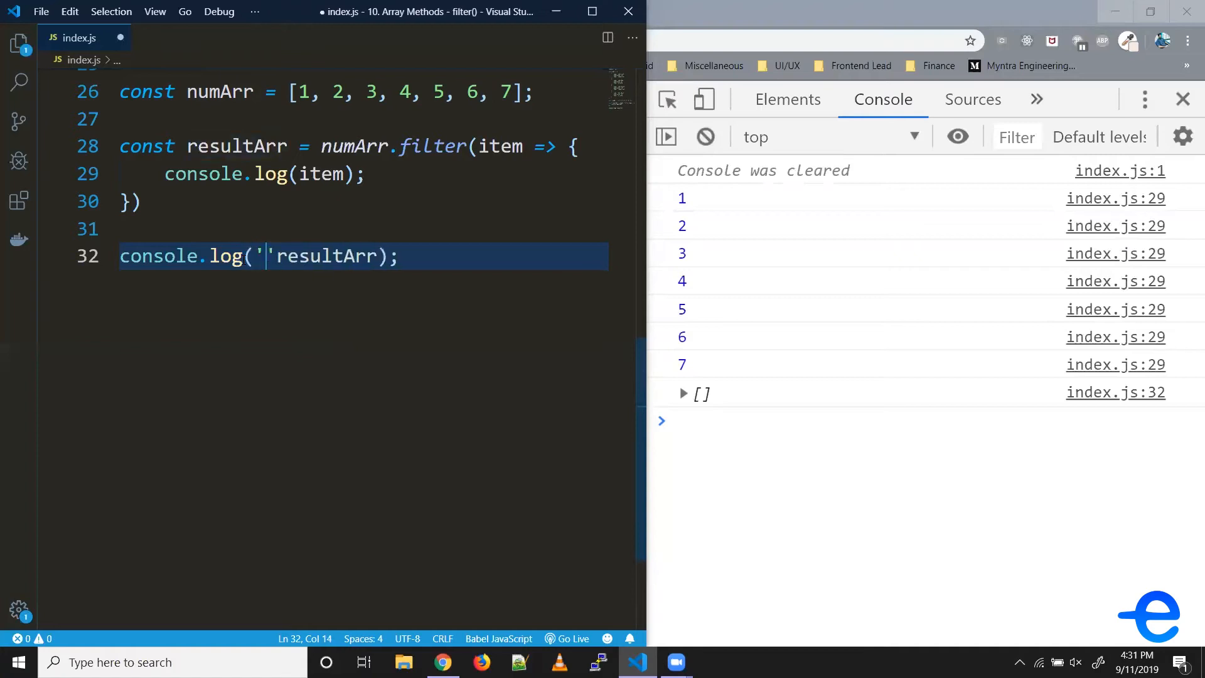
{"action": "type", "text": "Result Arr"}
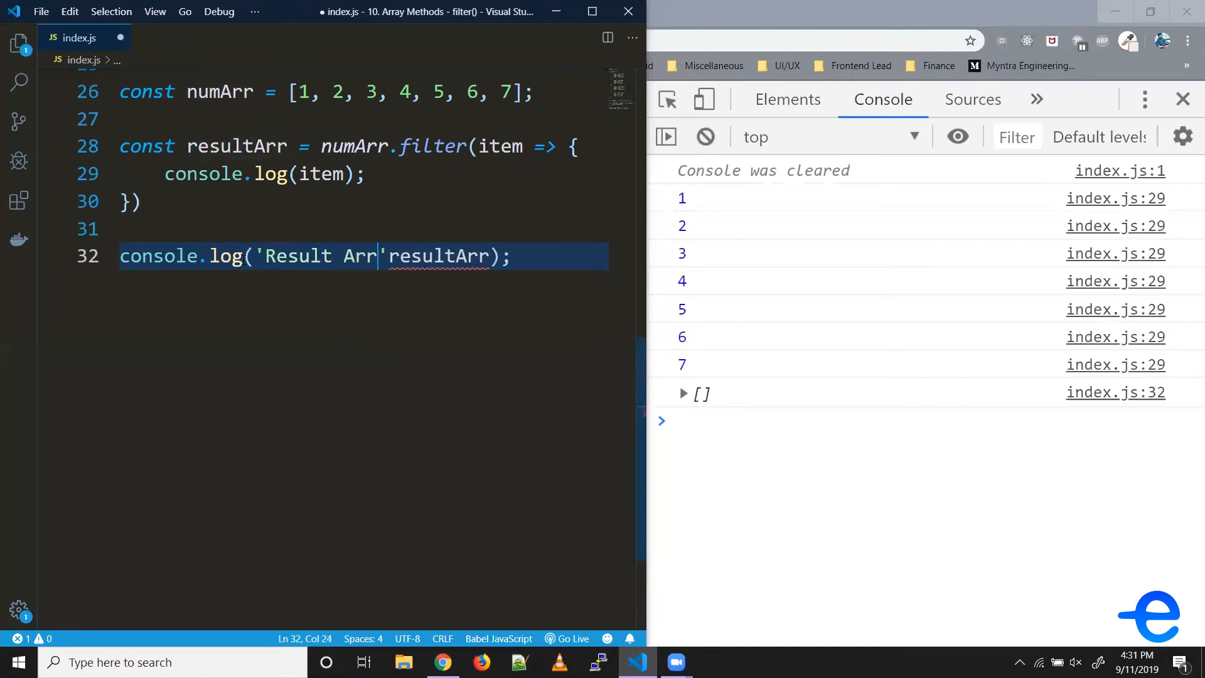
{"action": "type", "text": "=> ',"}
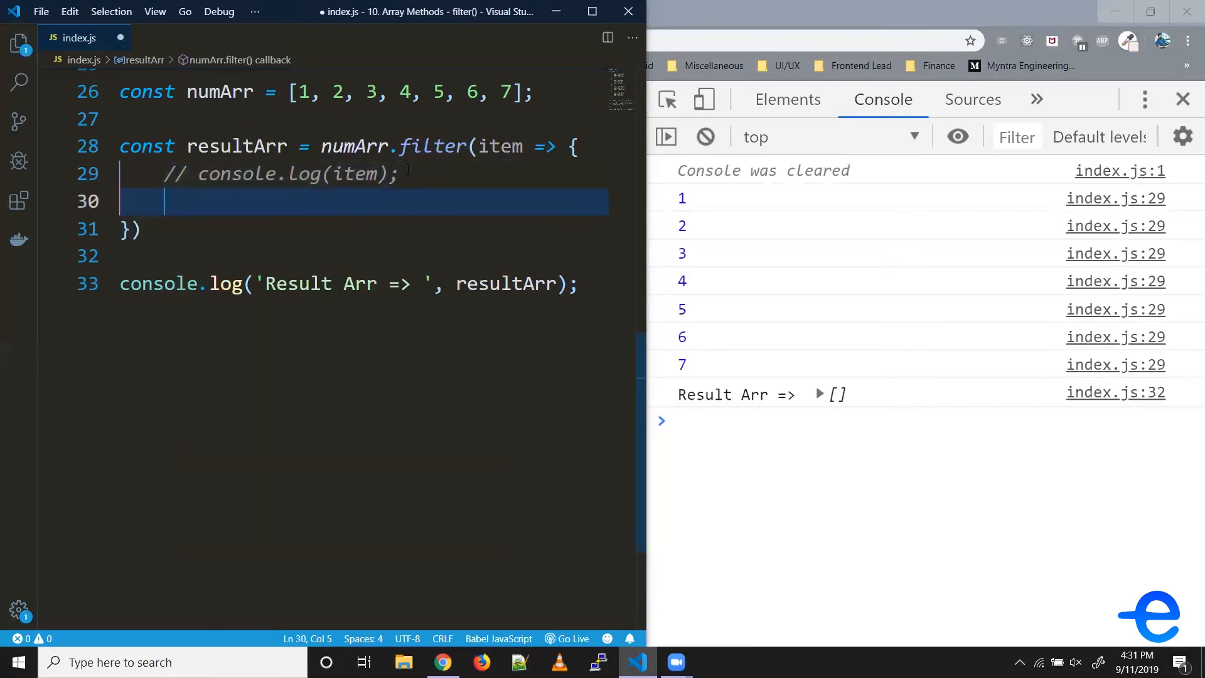
- Make the callback return true, then false, then leave the return value blank
{"action": "type", "text": "return"}
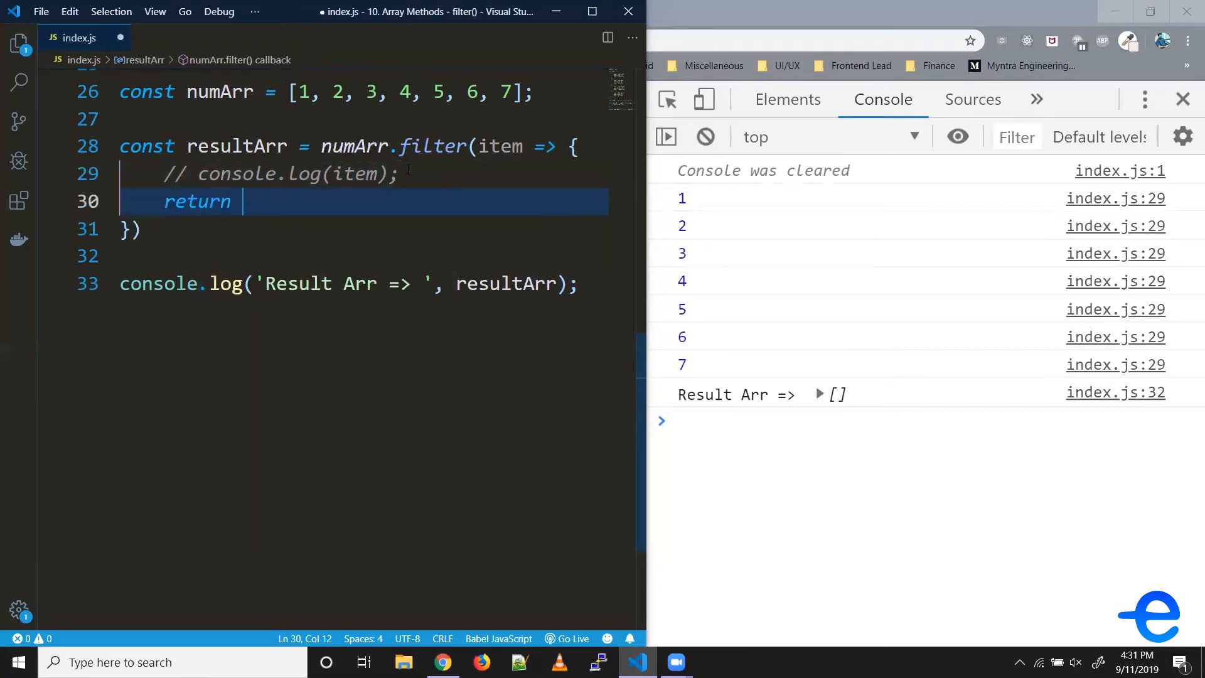
{"action": "type", "text": "true;"}
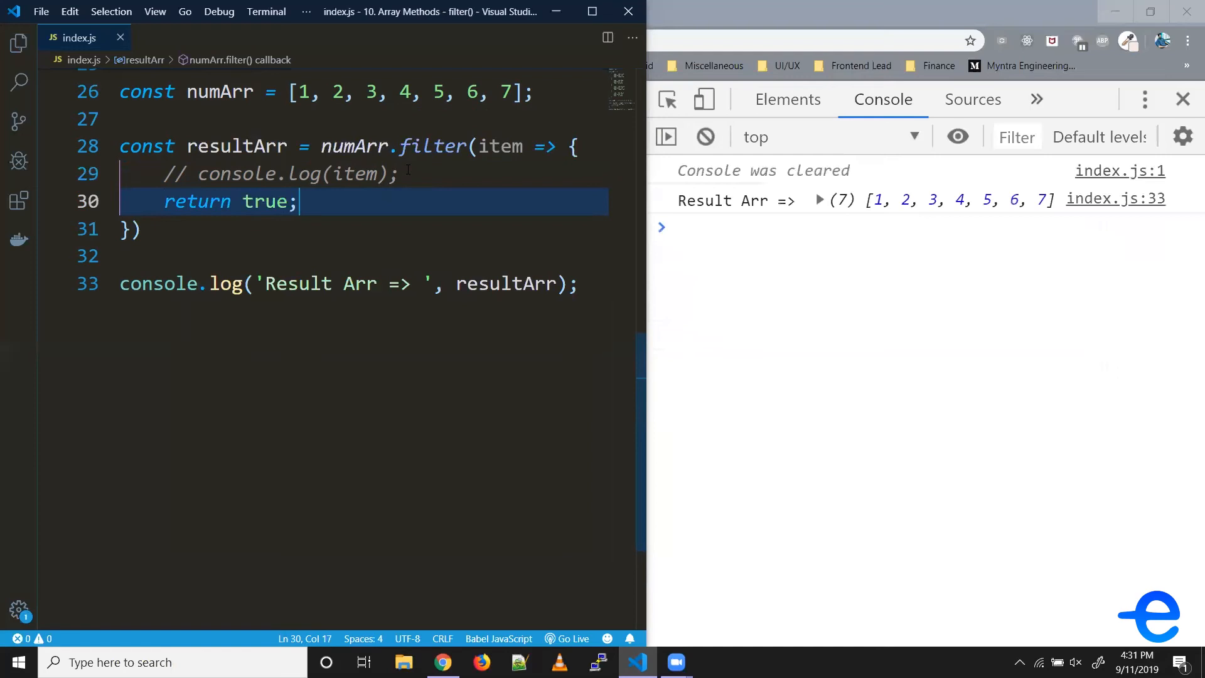
{"action": "mouse_move", "coordinate": [914, 333]}
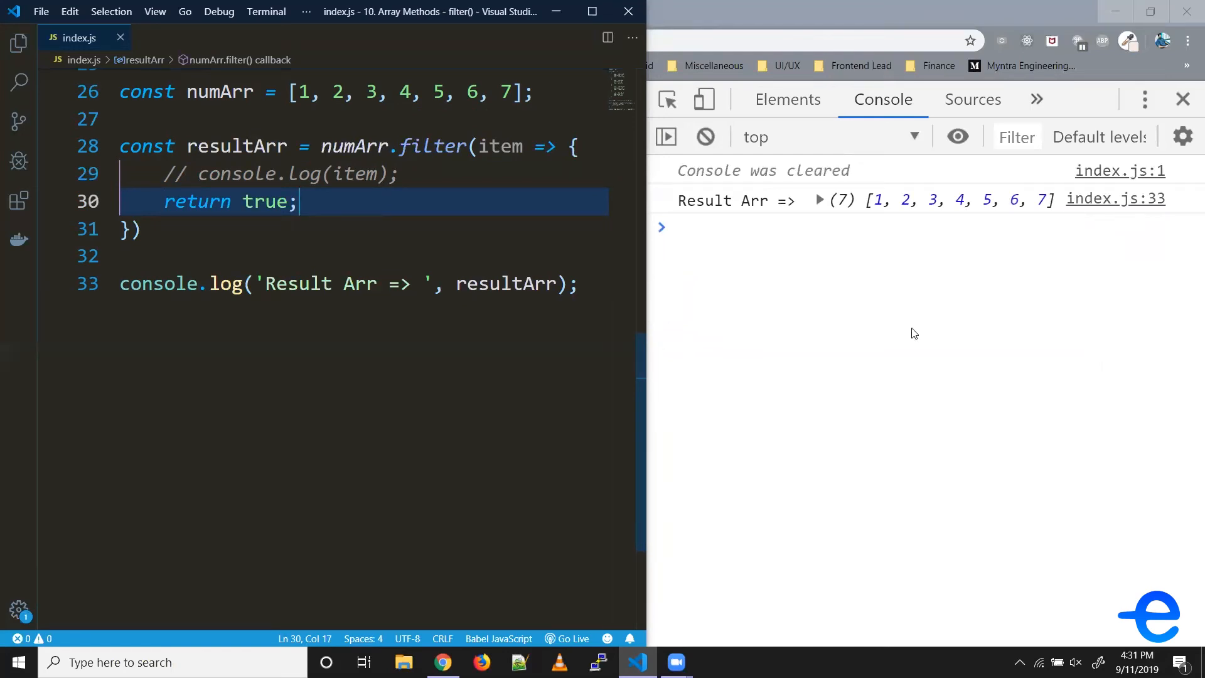
{"action": "key", "text": "Backspace"}
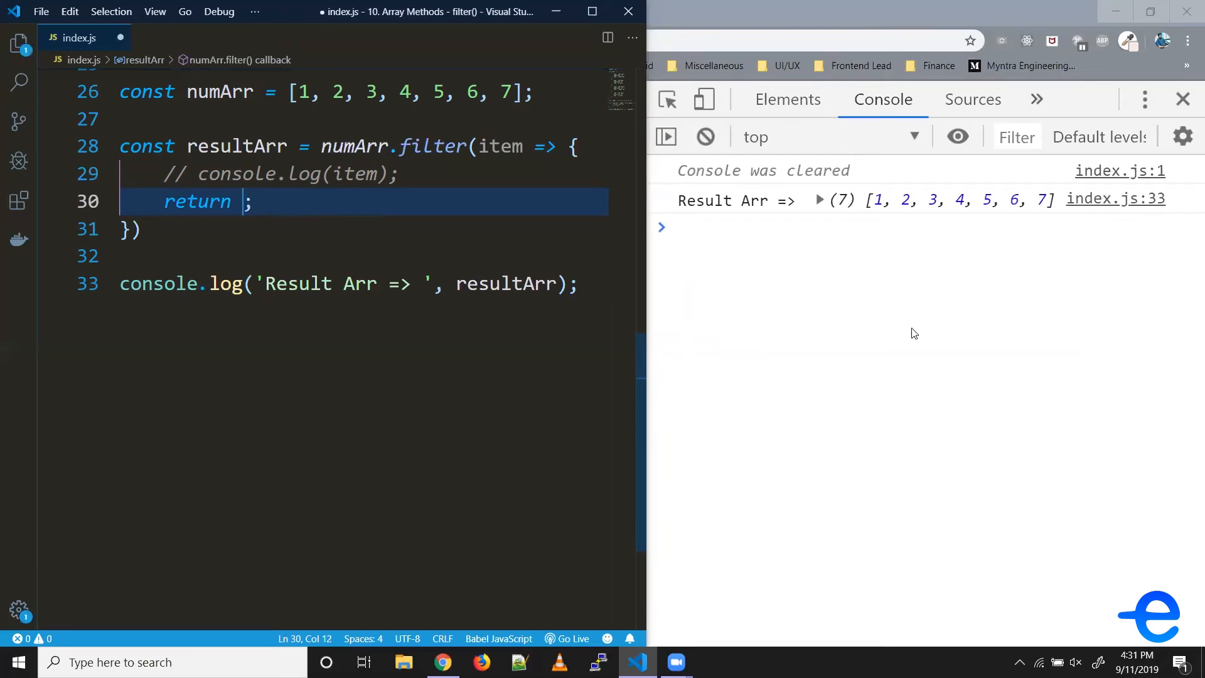
{"action": "type", "text": "false"}
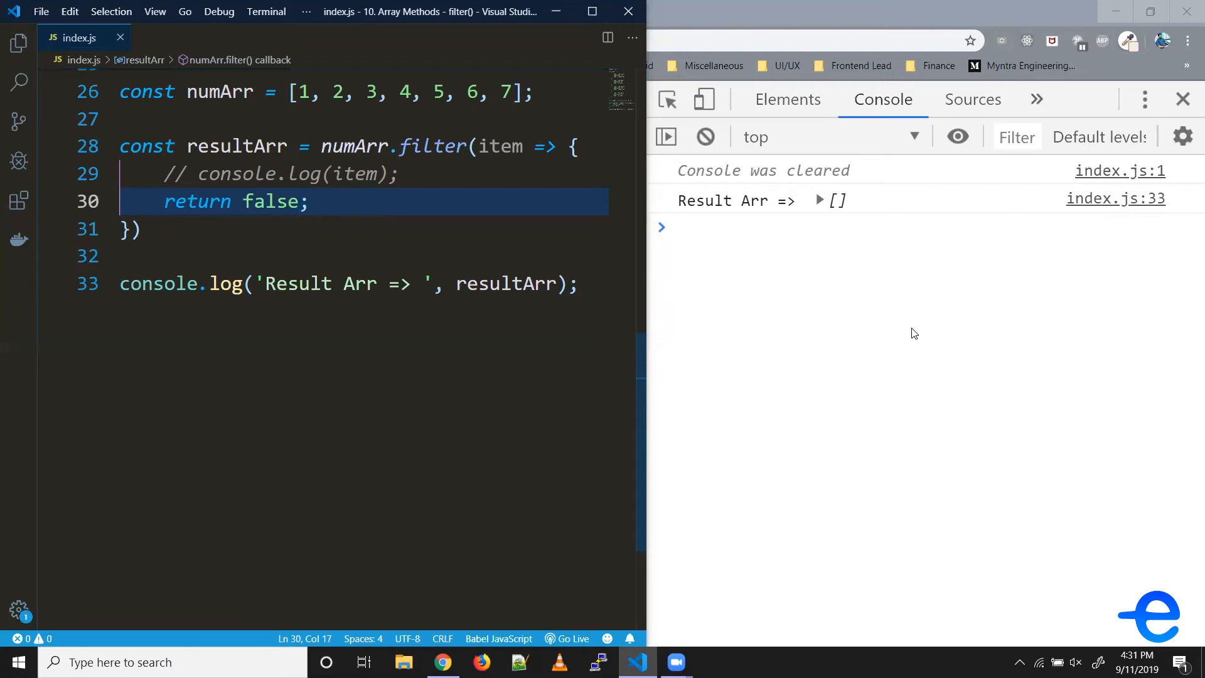
{"action": "mouse_move", "coordinate": [239, 112]}
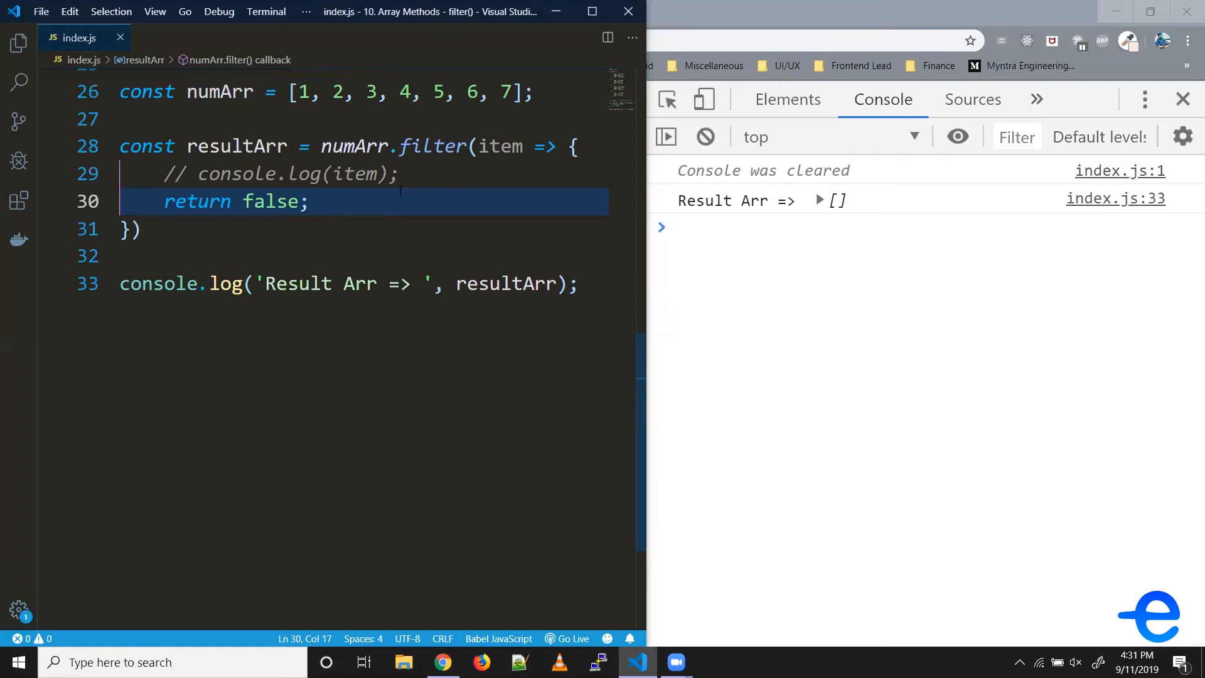
{"action": "key", "text": "BackSpace"}
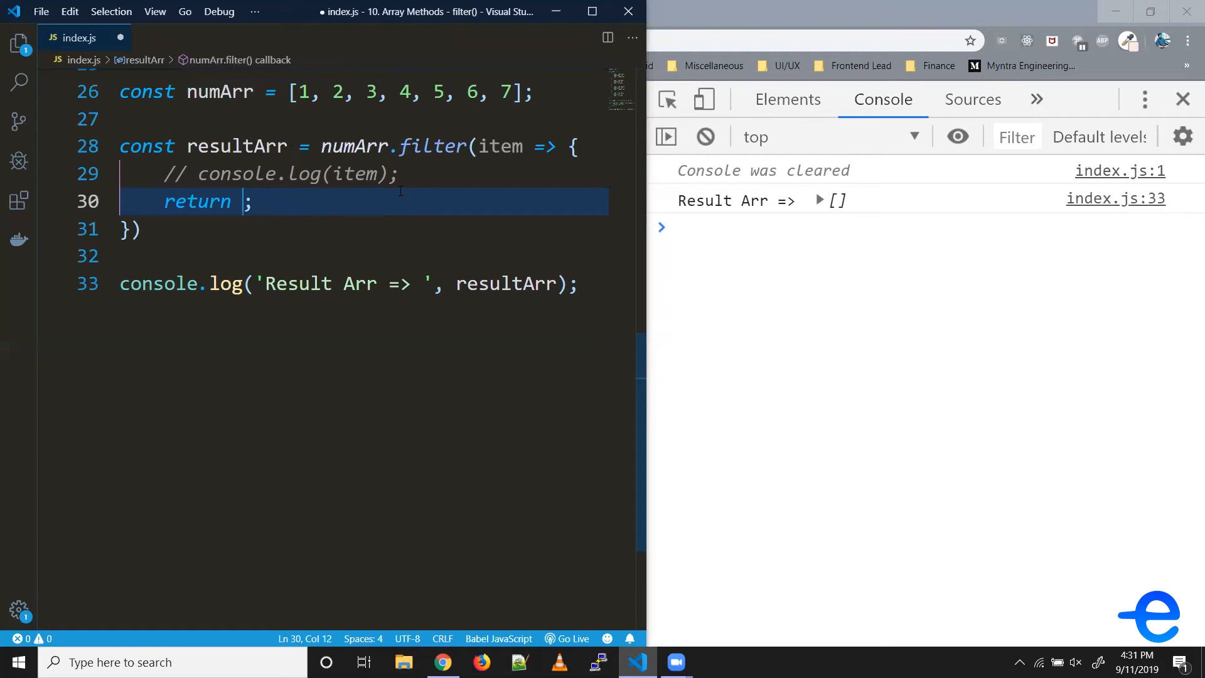
- Return item % 2 === 0 for evens, then change it to !== 0 for odds
{"action": "type", "text": "item"}
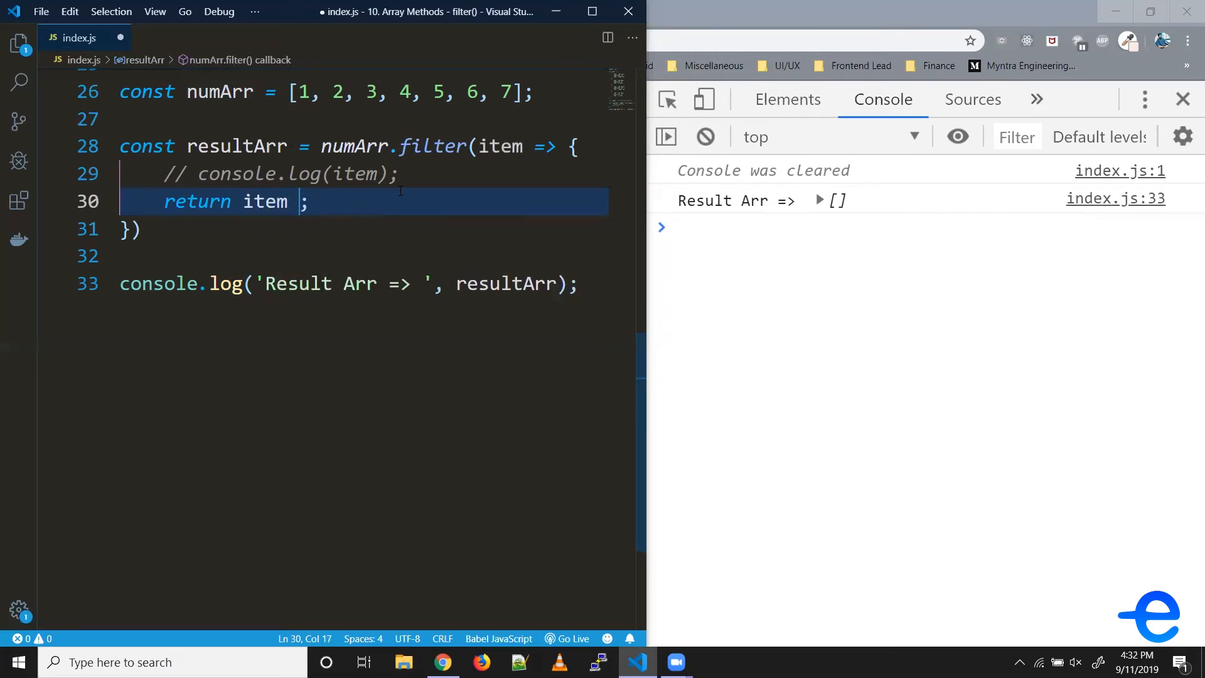
{"action": "type", "text": "% 2 ==="}
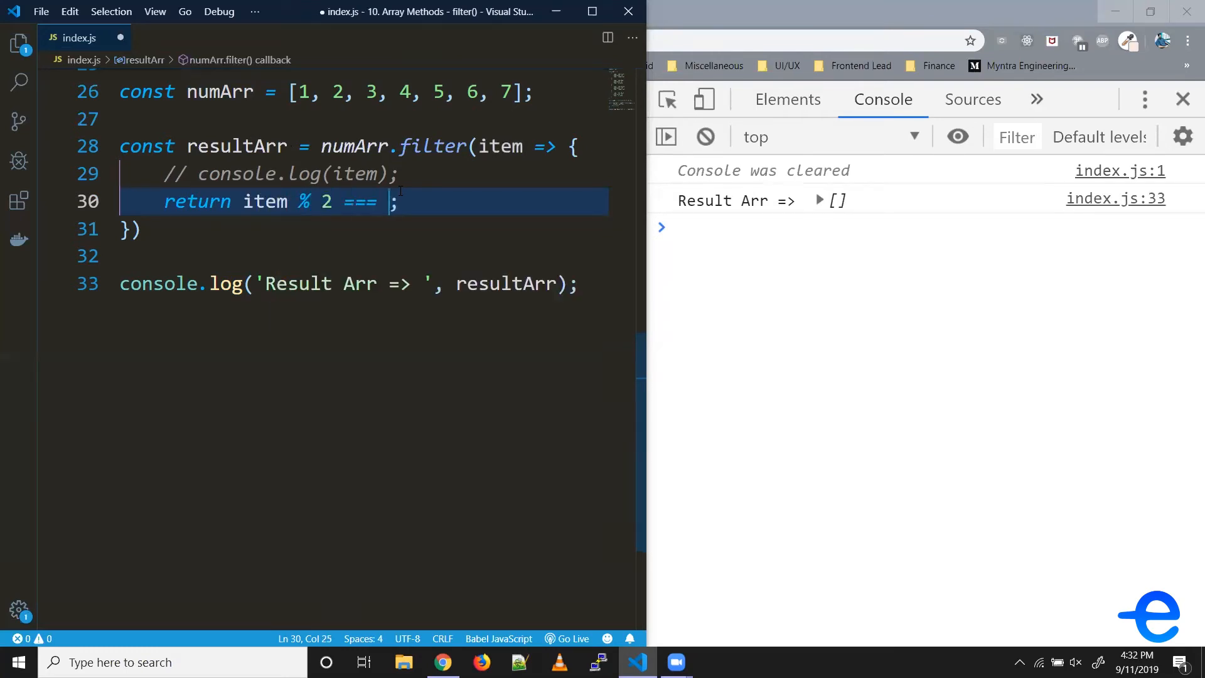
{"action": "type", "text": "0"}
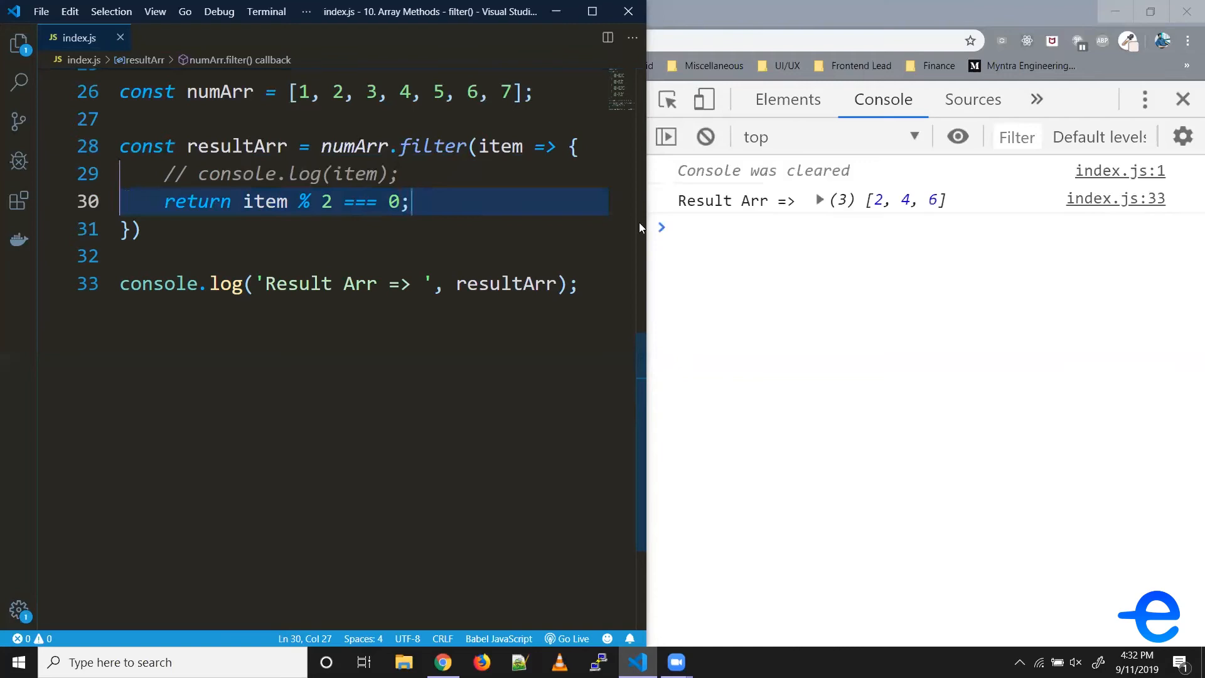
{"action": "mouse_move", "coordinate": [882, 210]}
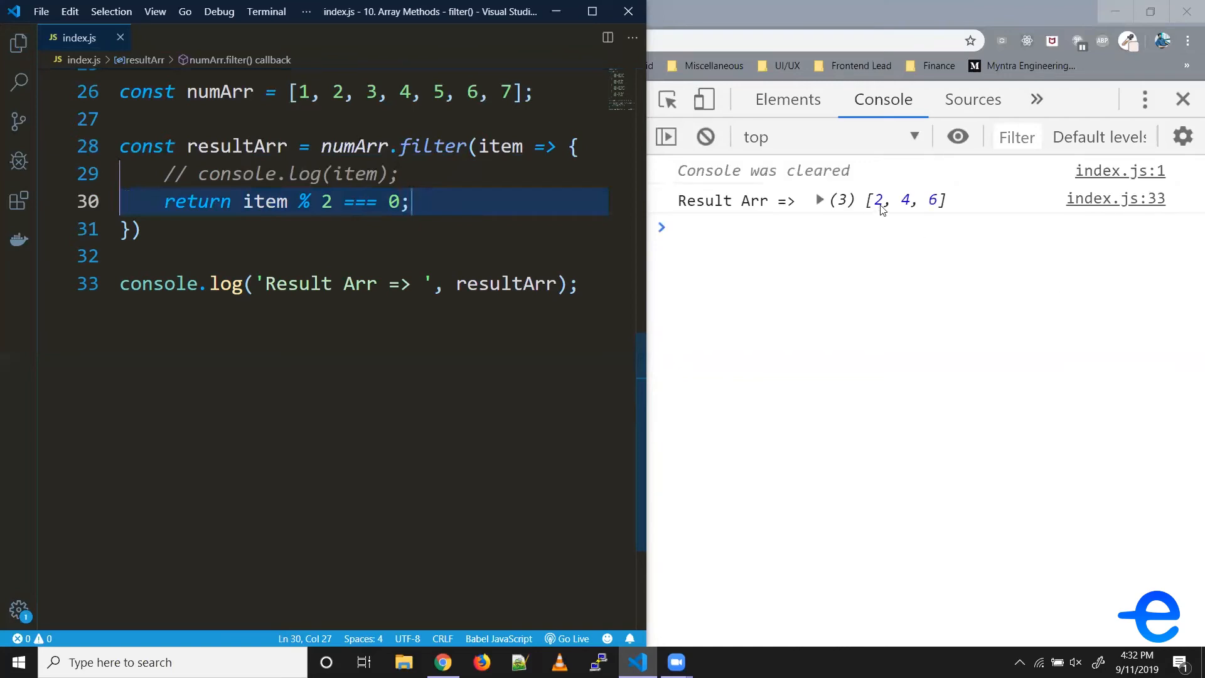
{"action": "mouse_move", "coordinate": [957, 205]}
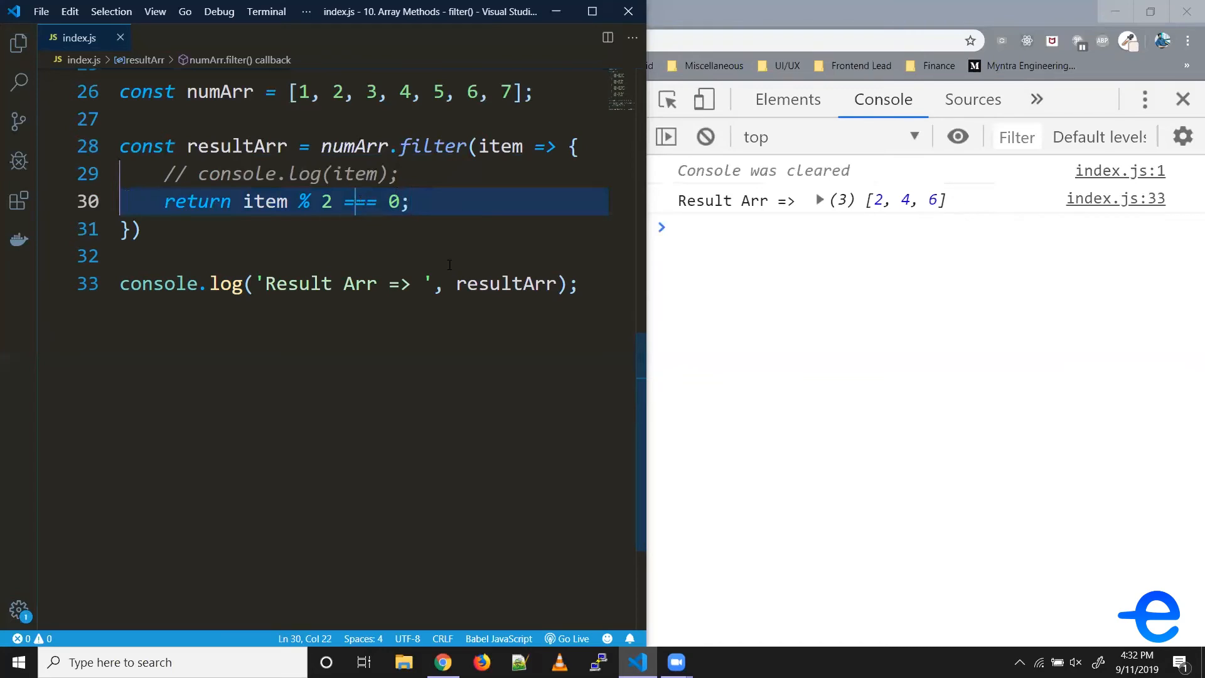
{"action": "type", "text": "!=="}
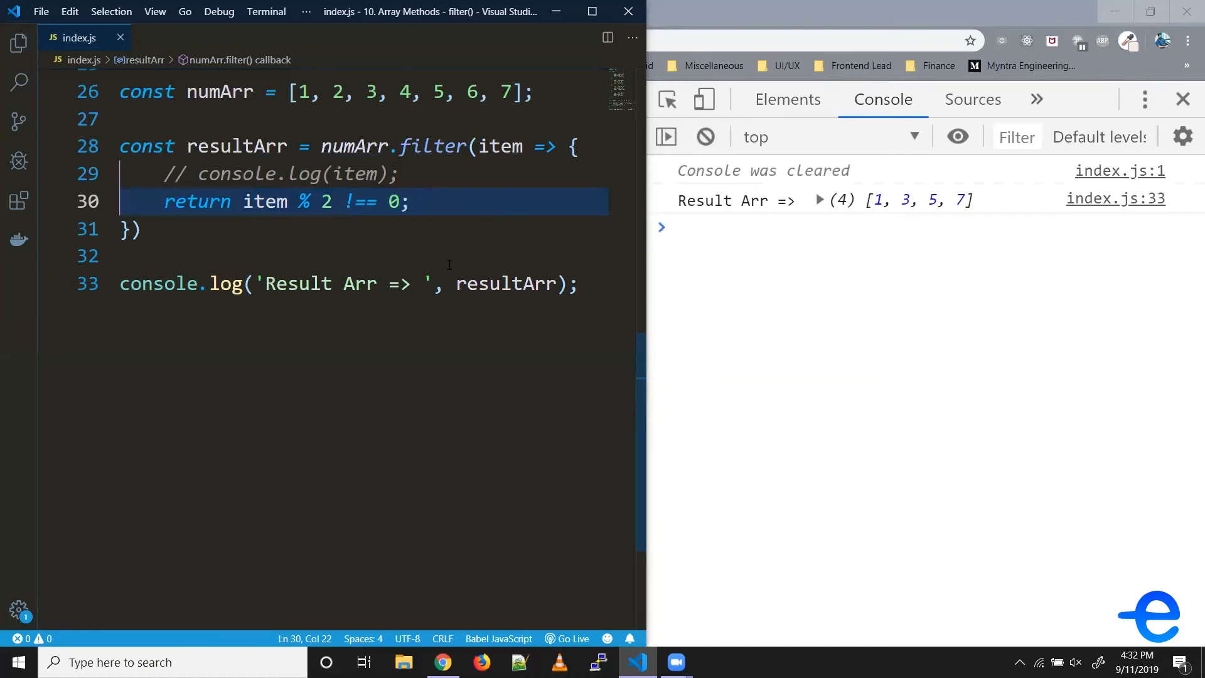
{"action": "mouse_move", "coordinate": [431, 430]}
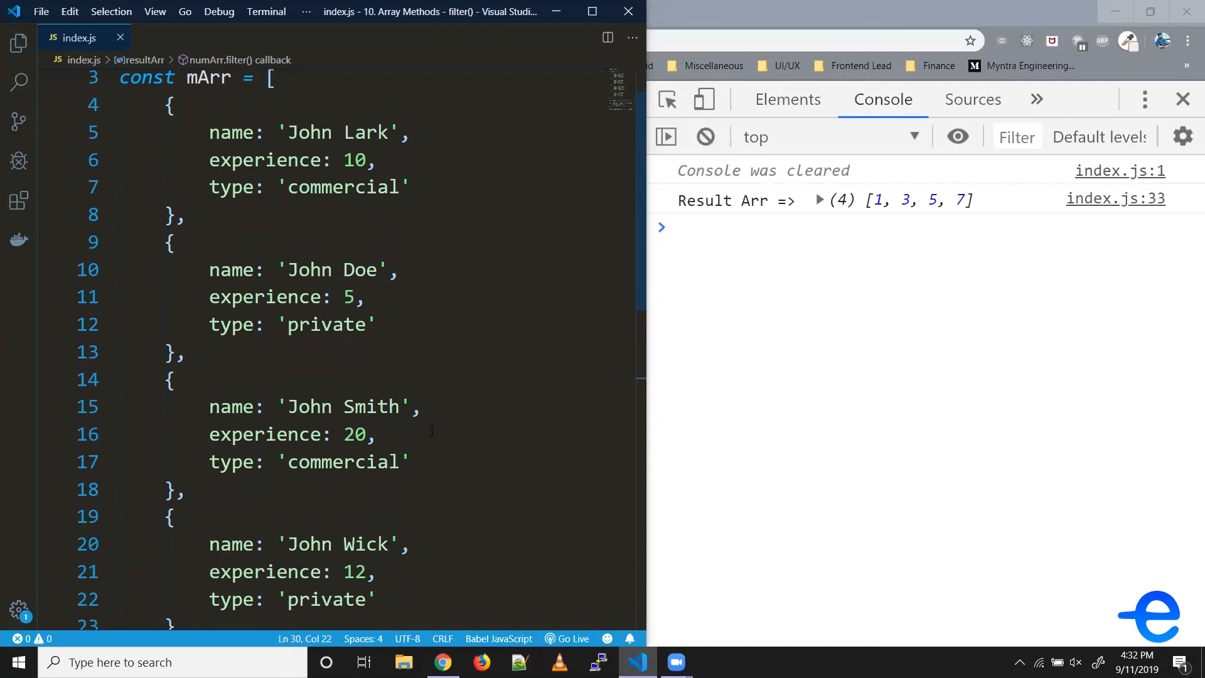
{"action": "mouse_move", "coordinate": [424, 265]}
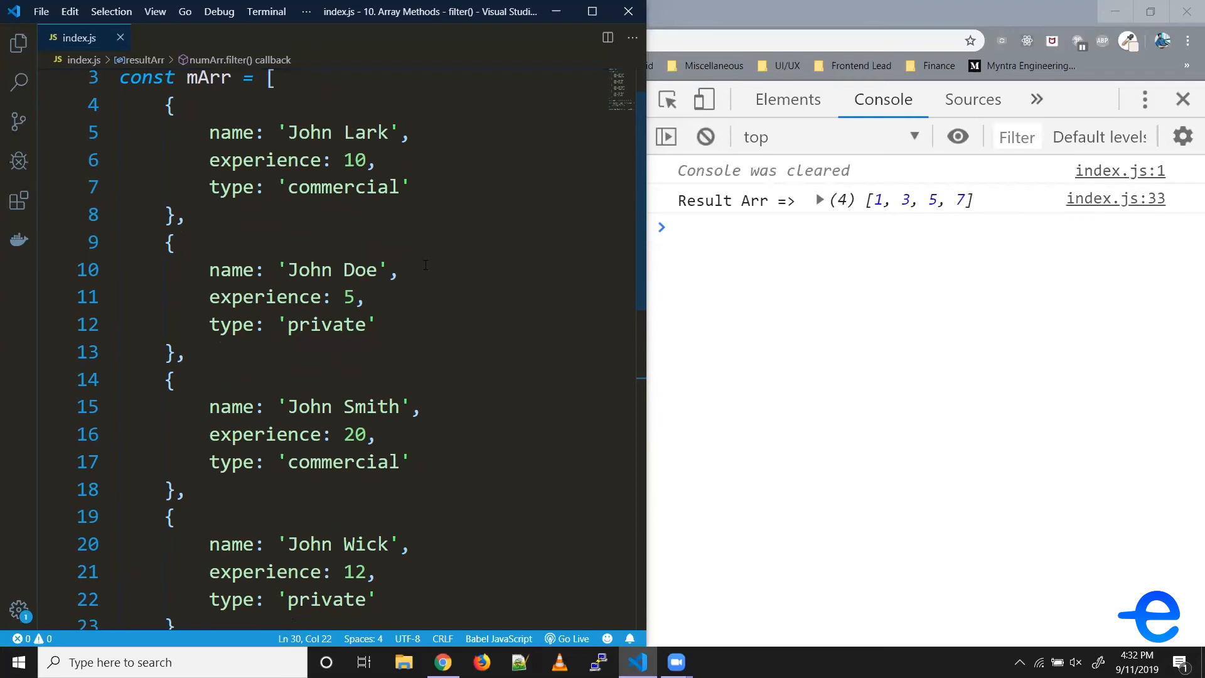
- Replace numArr with mArr in the filter call
{"action": "double_click", "coordinate": [264, 160]}
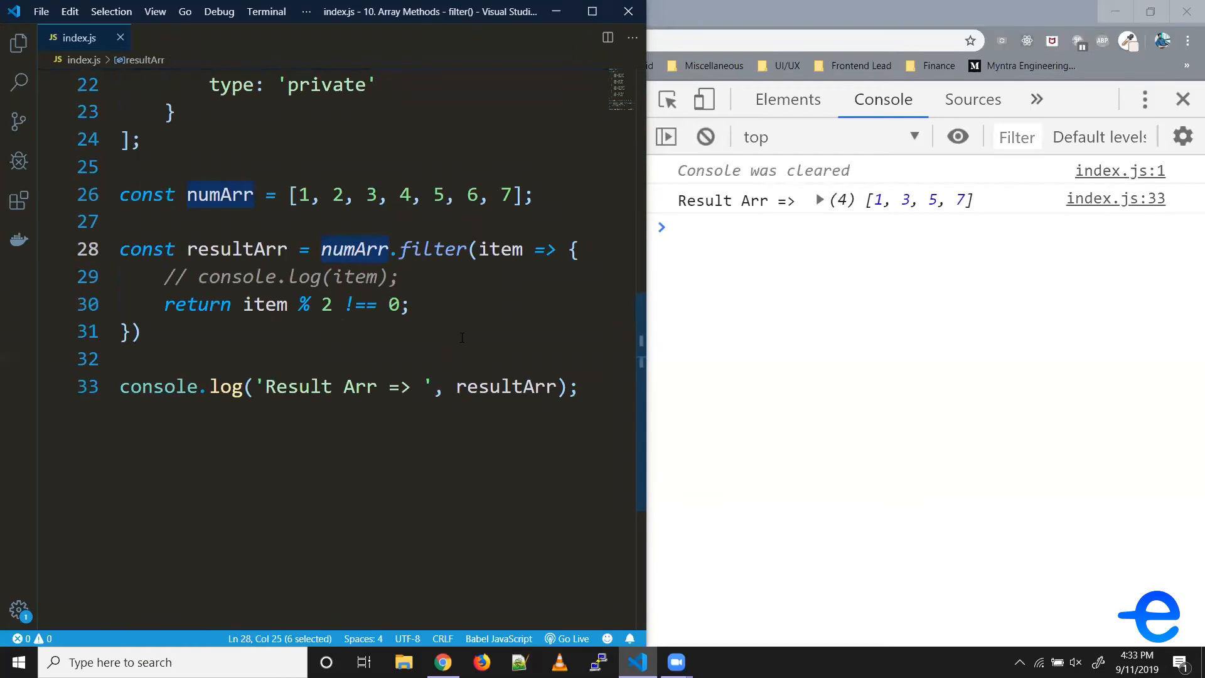
{"action": "type", "text": "mAr"}
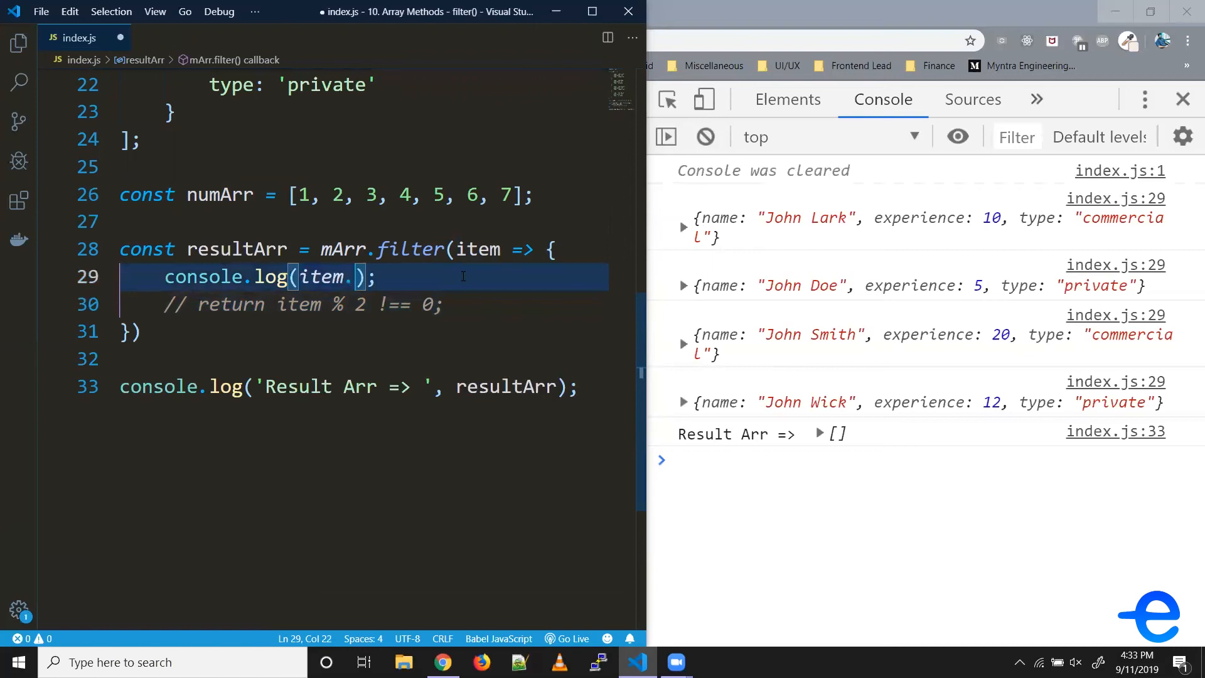
- Log item.experience and return pilots whose experience is at least 10
{"action": "type", "text": ".experience"}
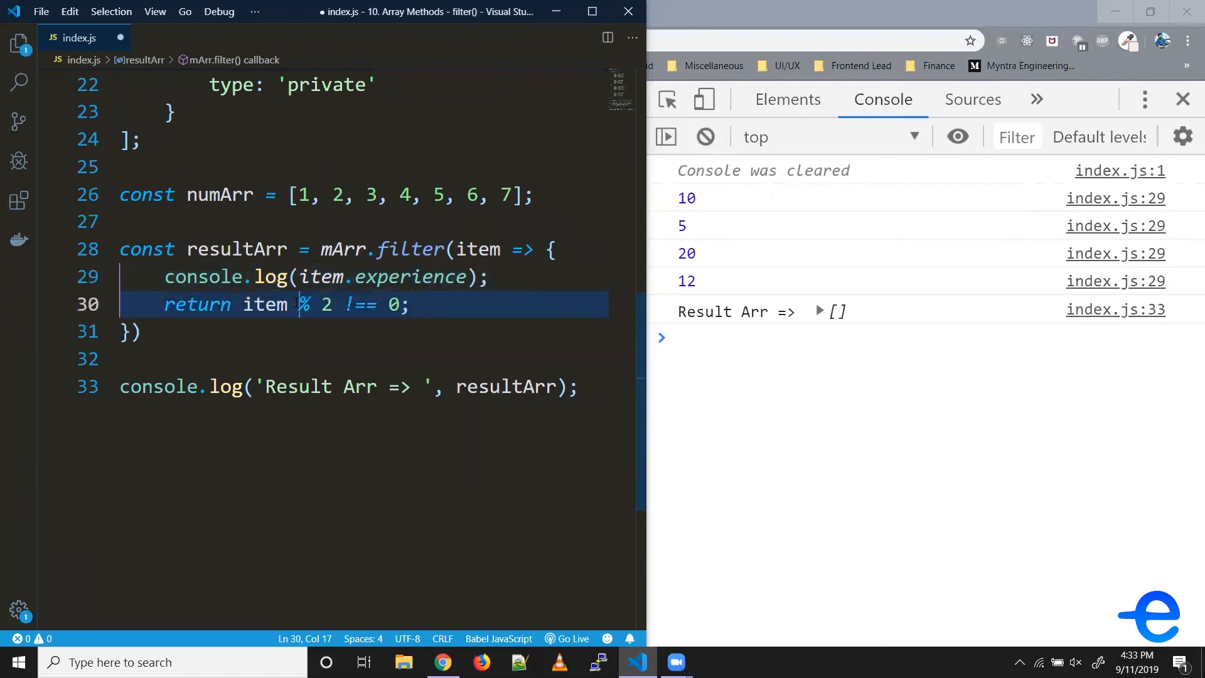
{"action": "type", "text": ".experience"}
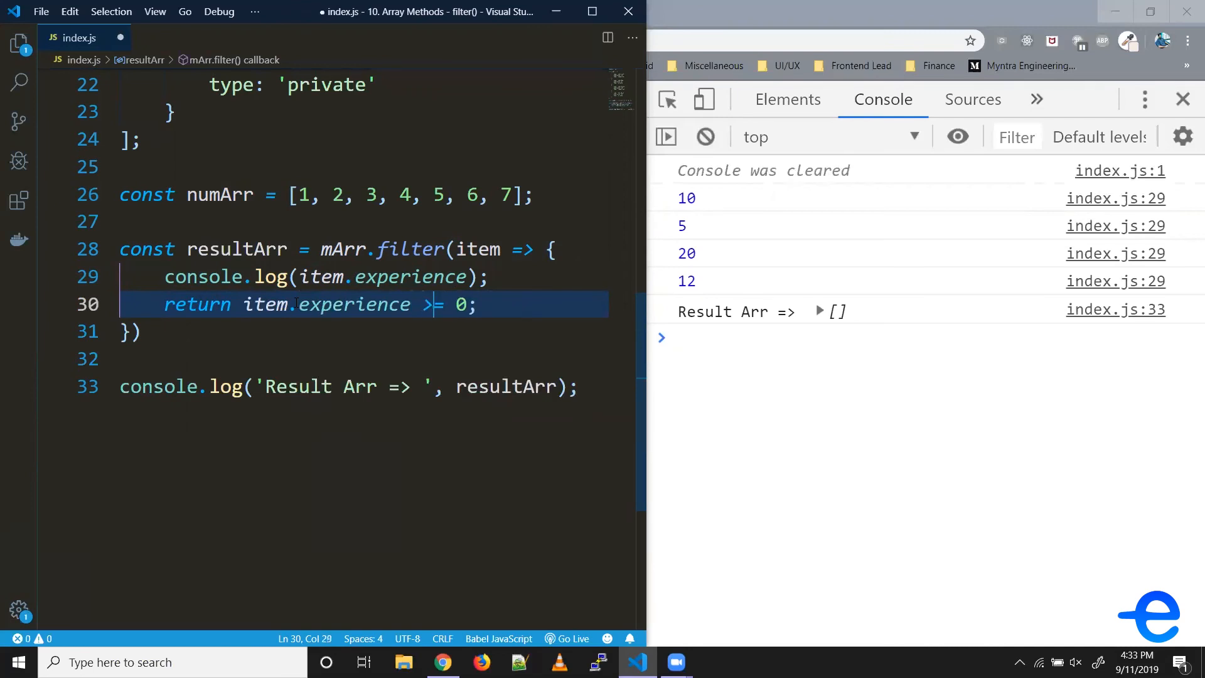
{"action": "type", "text": "1"}
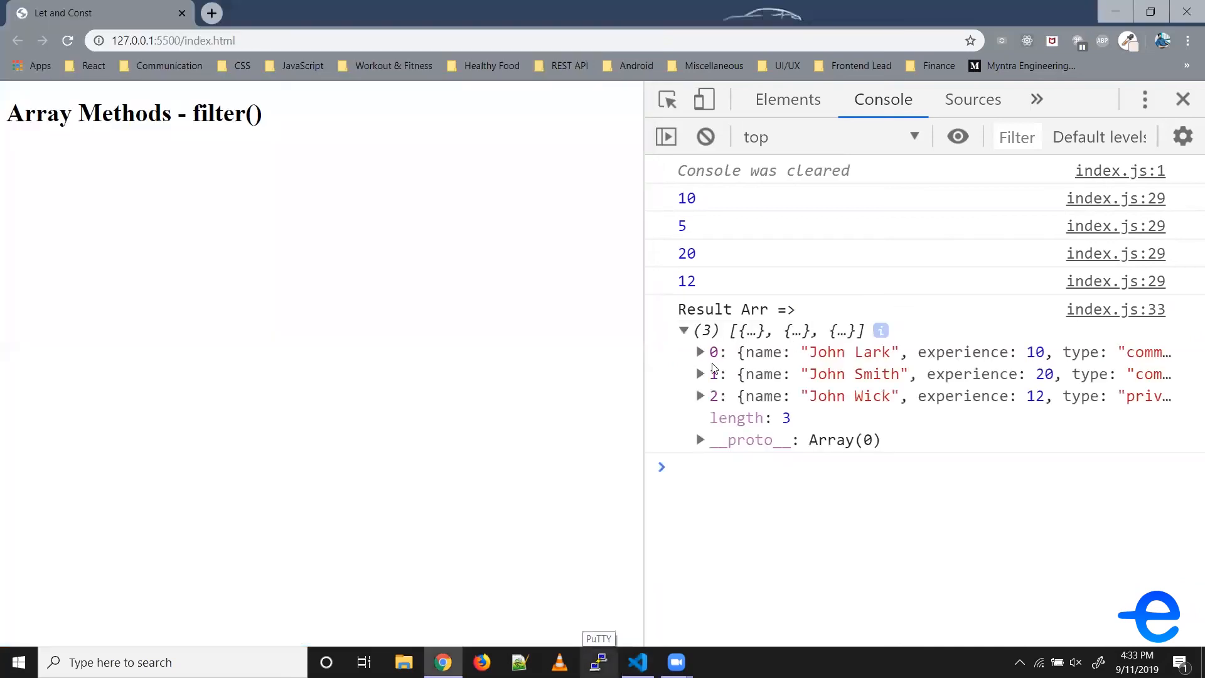
{"action": "mouse_move", "coordinate": [1091, 404]}
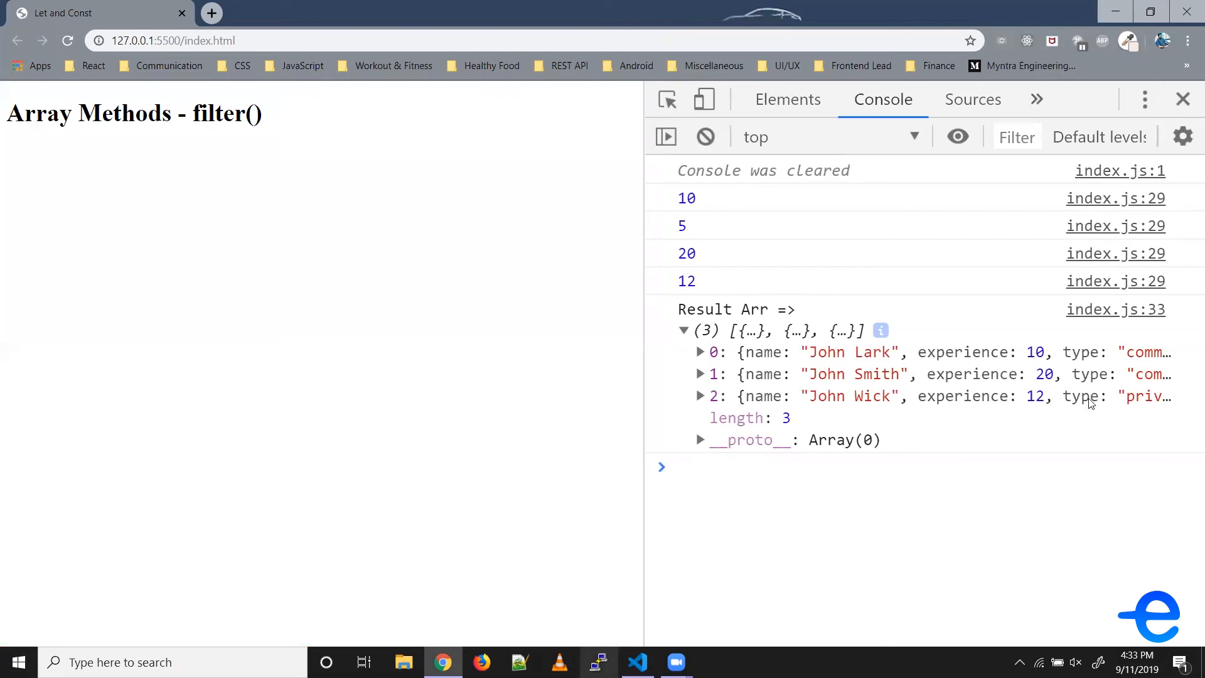
{"action": "mouse_move", "coordinate": [1022, 403]}
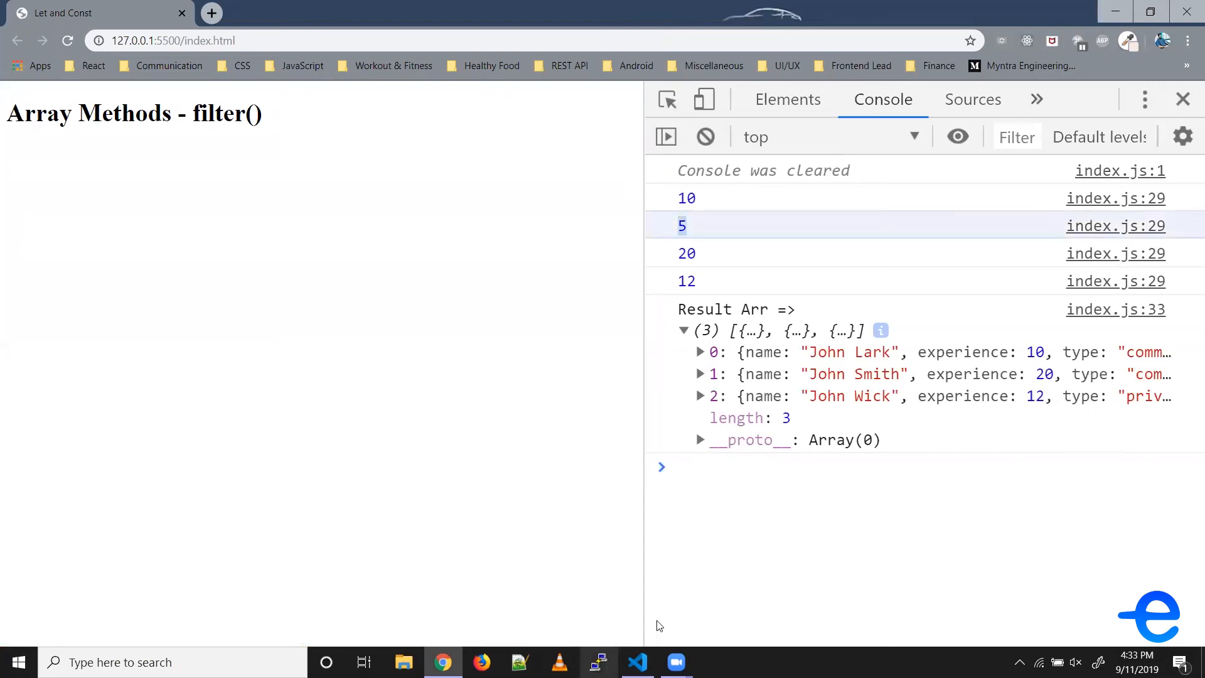
- Change the condition to experience < 10 and expand John Doe's result entry
{"action": "left_click", "coordinate": [635, 661]}
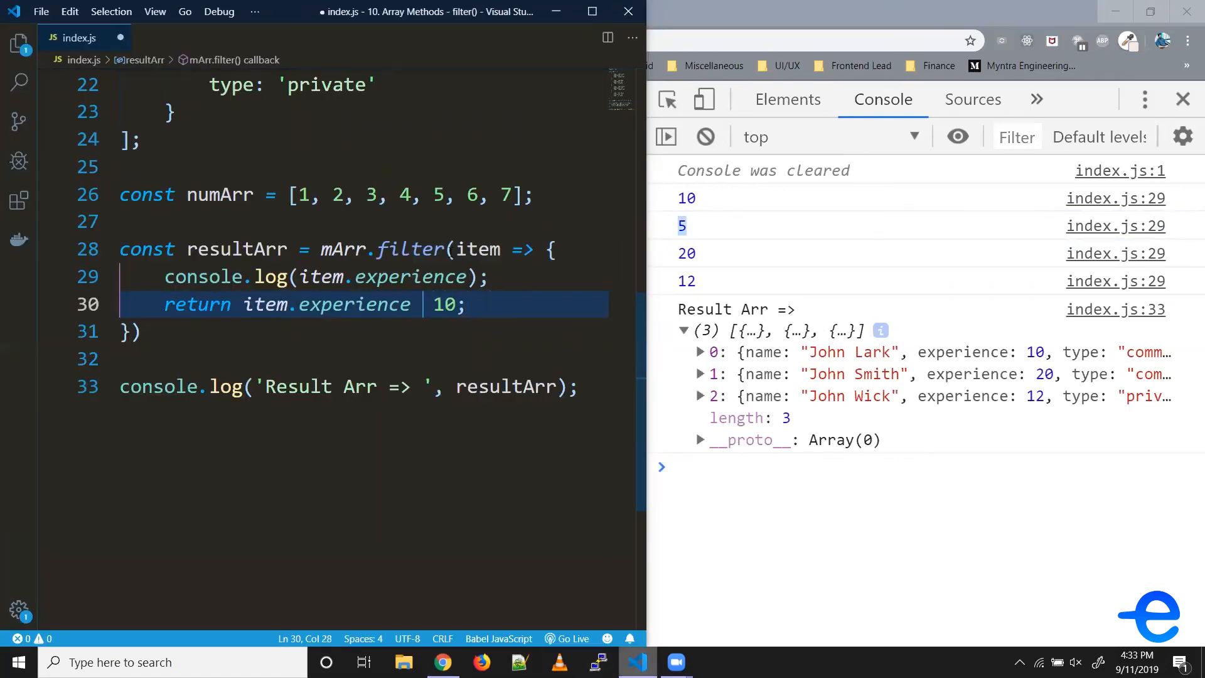
{"action": "type", "text": "<"}
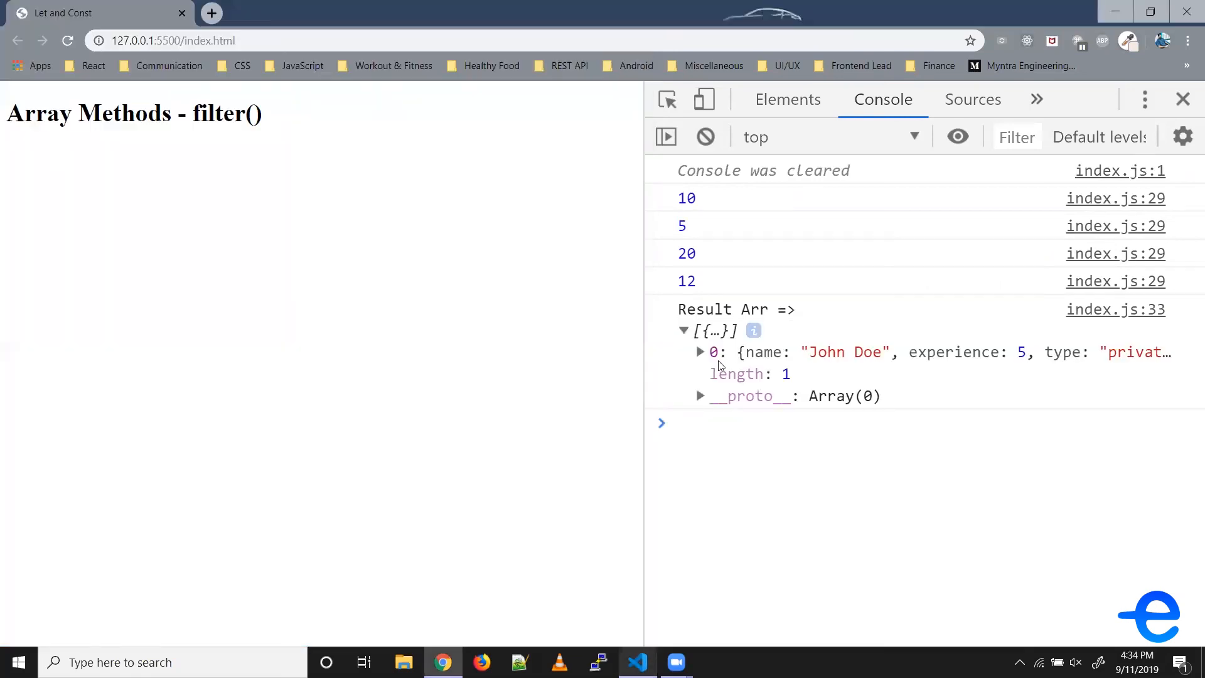
{"action": "left_click", "coordinate": [701, 352]}
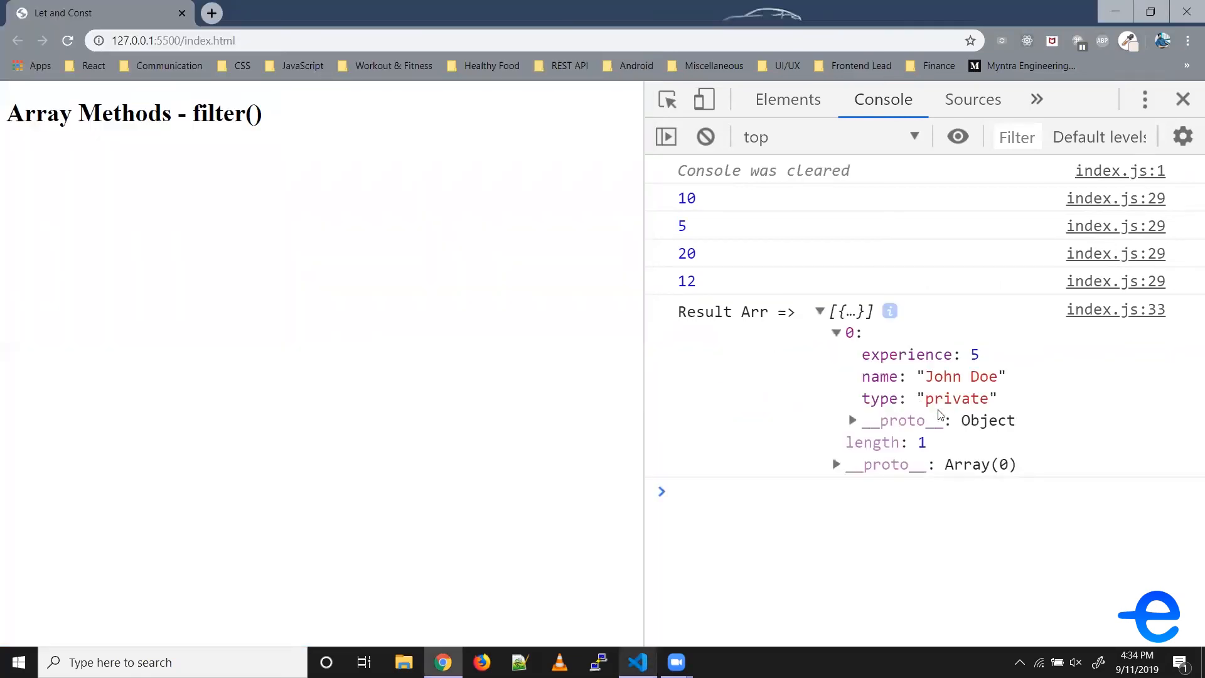